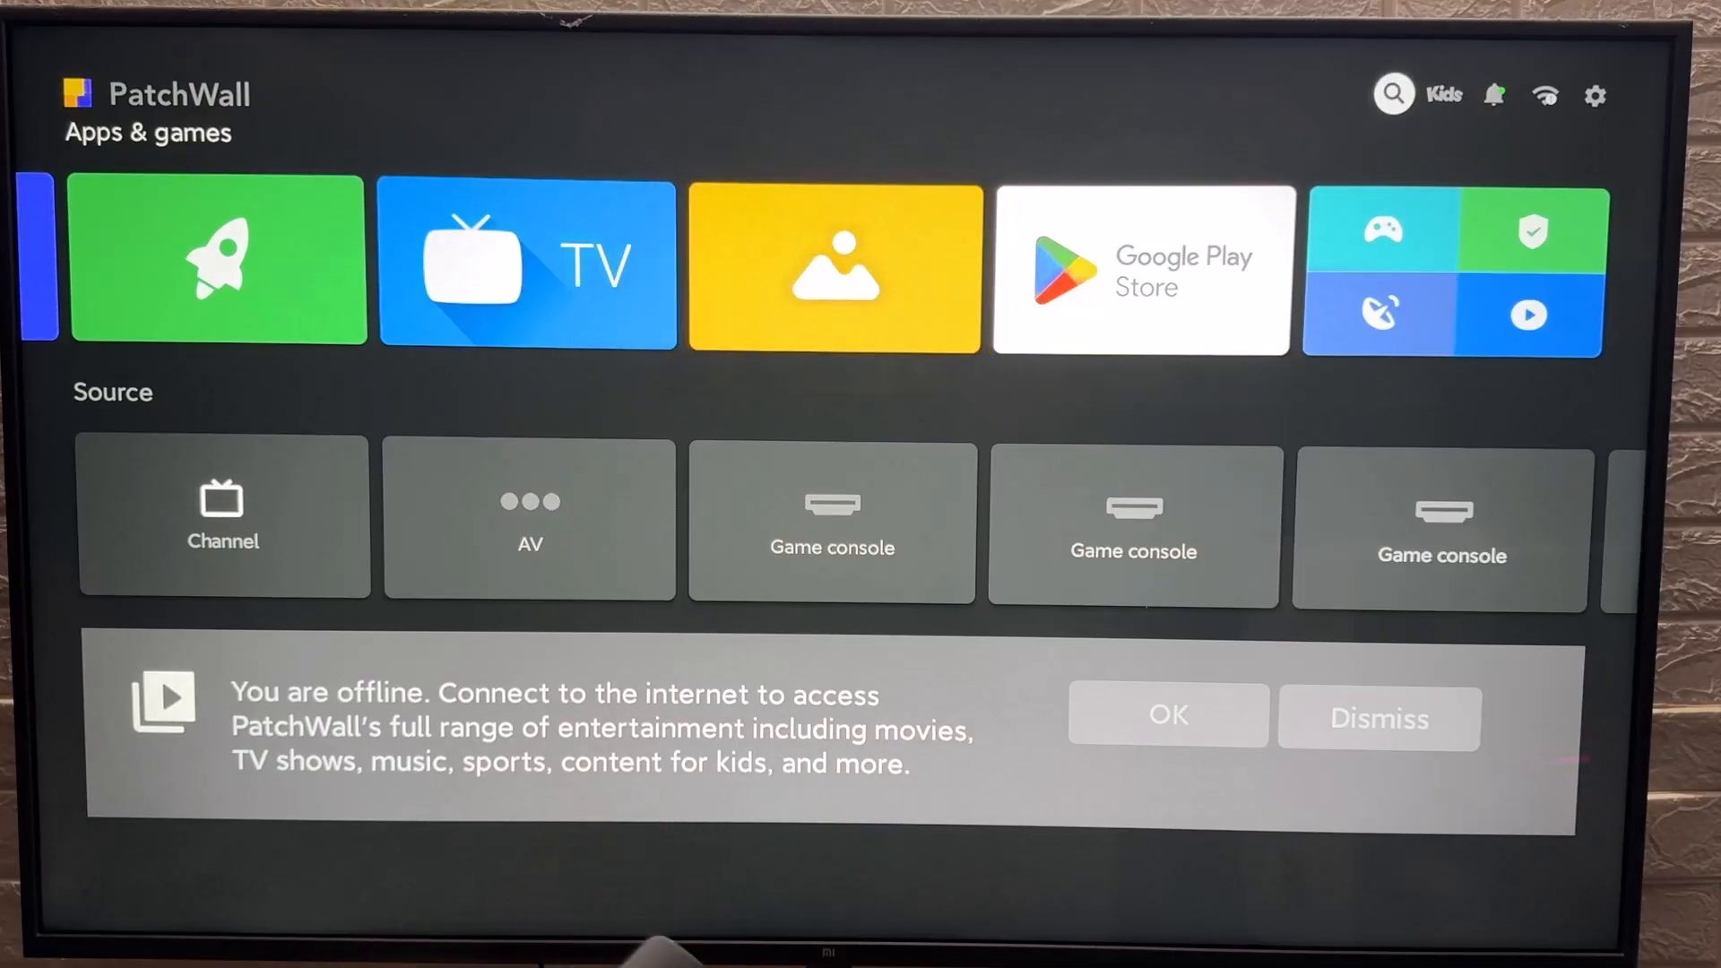
Open PatchWall's settings panel and go to Additional settings for the general settings list.
{"action": "left_click", "coordinate": [1595, 94]}
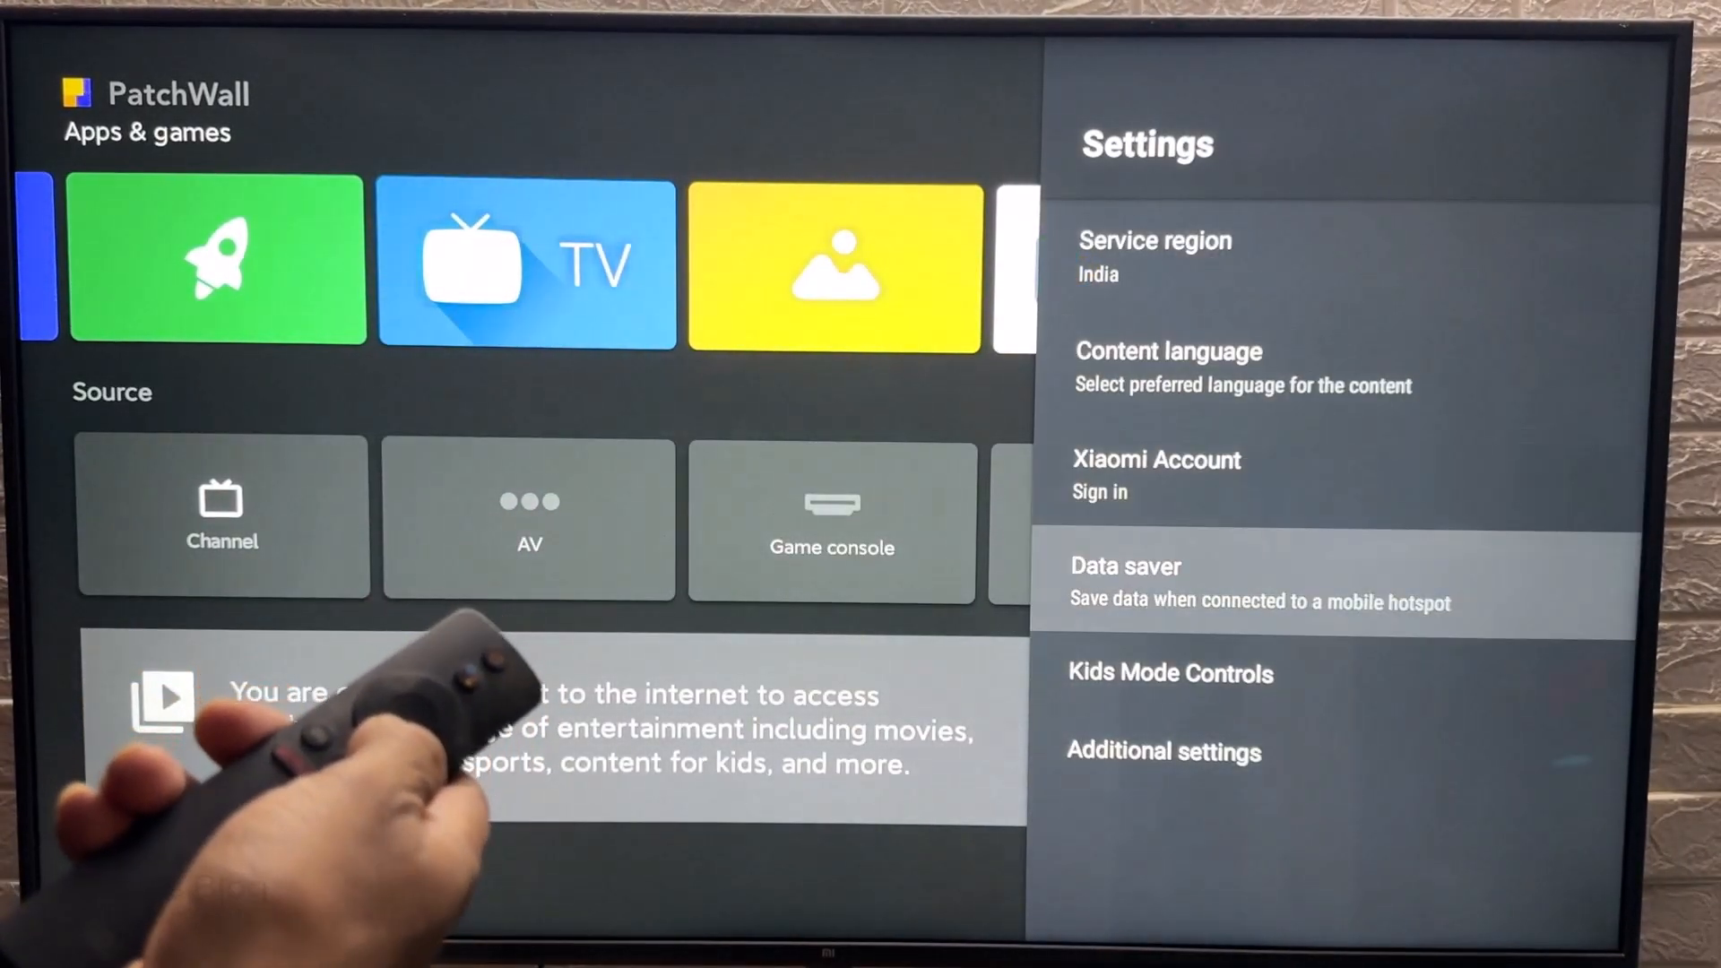
{"action": "key", "text": "down"}
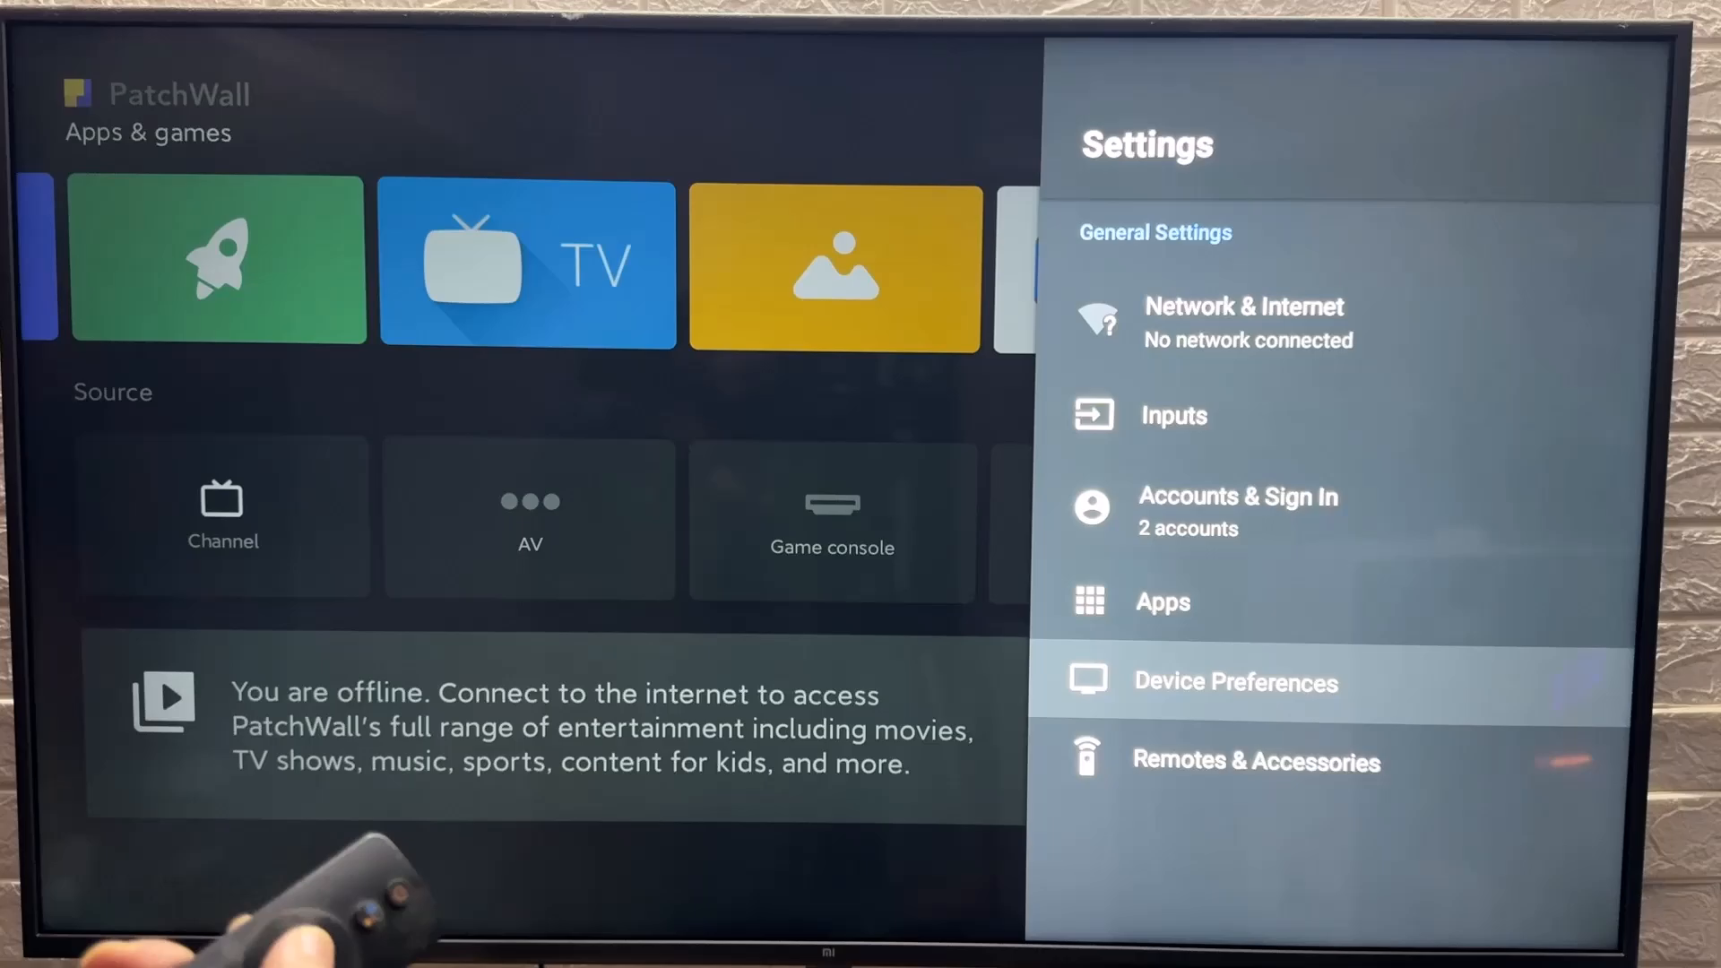
Go to Device Preferences > About and scroll down to the Build entry.
{"action": "left_click", "coordinate": [1234, 682]}
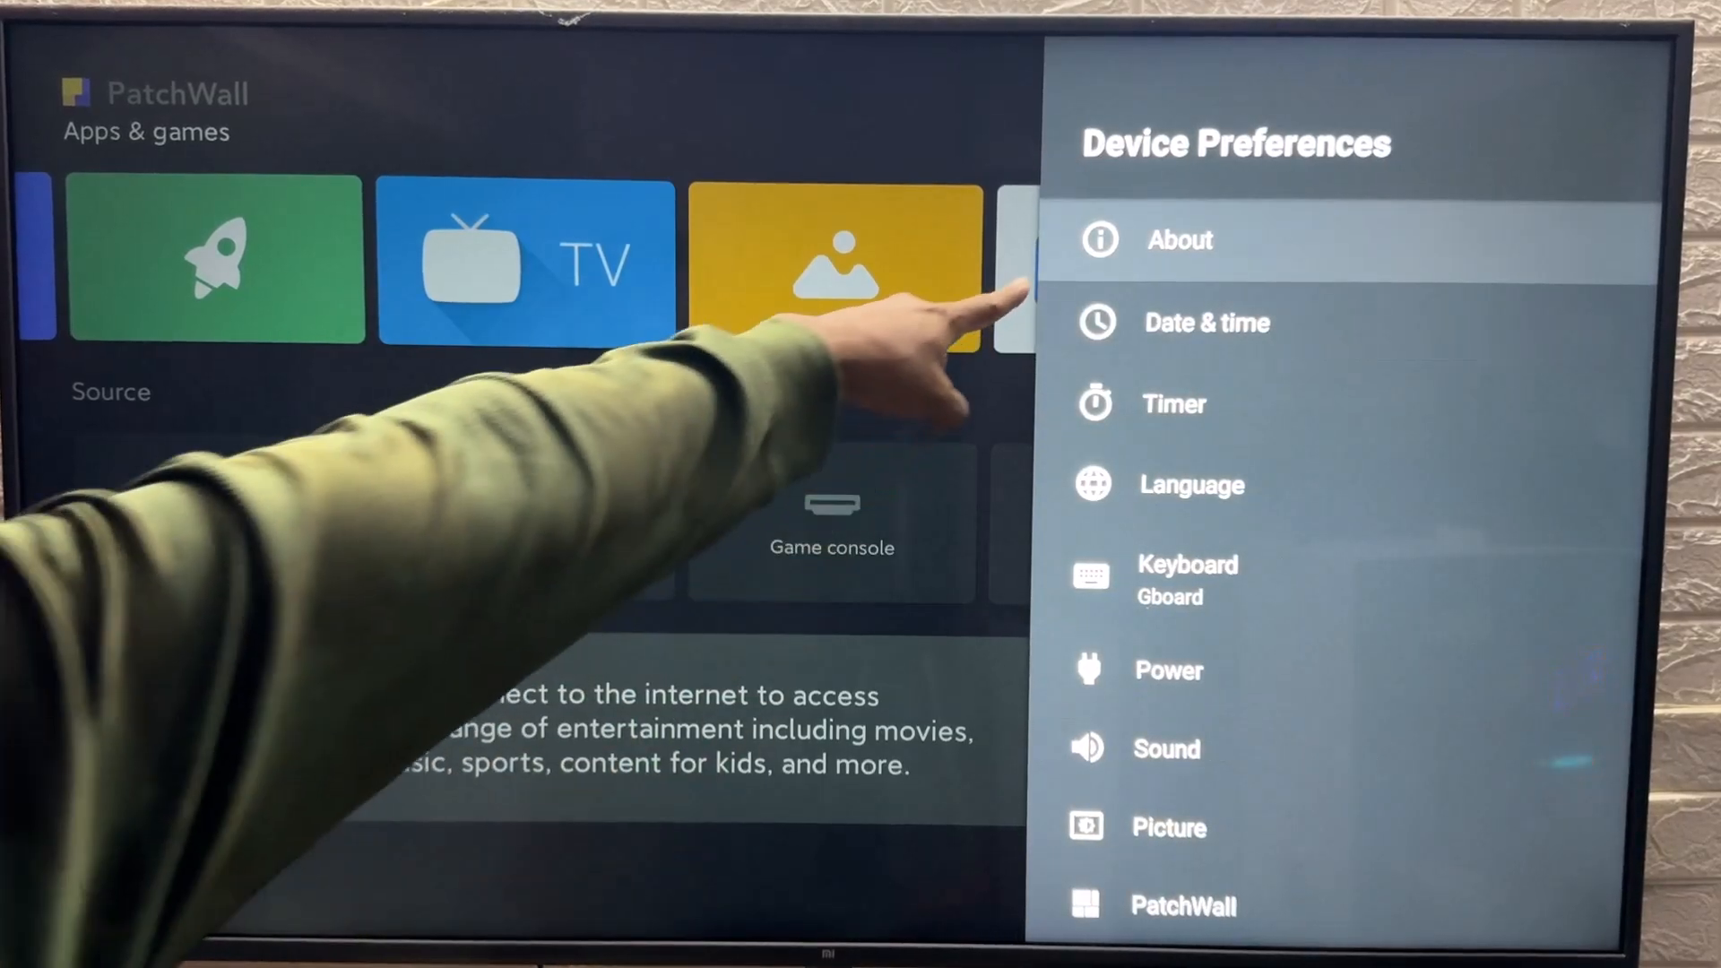
{"action": "left_click", "coordinate": [1179, 240]}
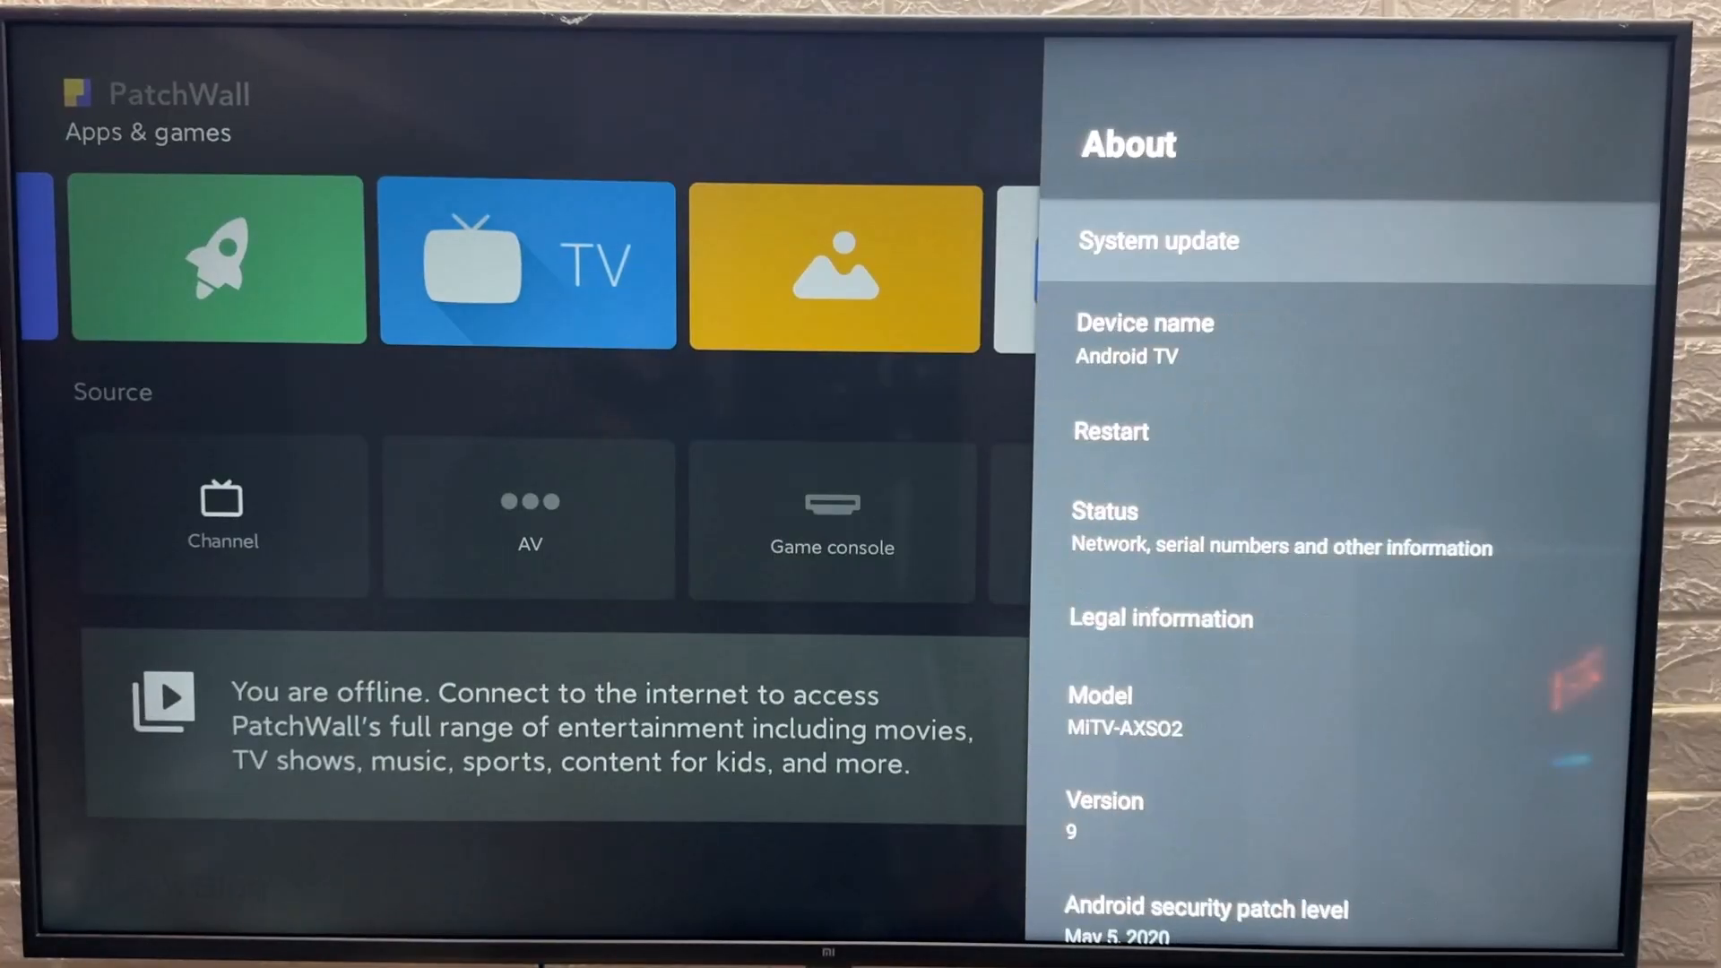
{"action": "scroll", "scroll_direction": "down", "scroll_amount": 3}
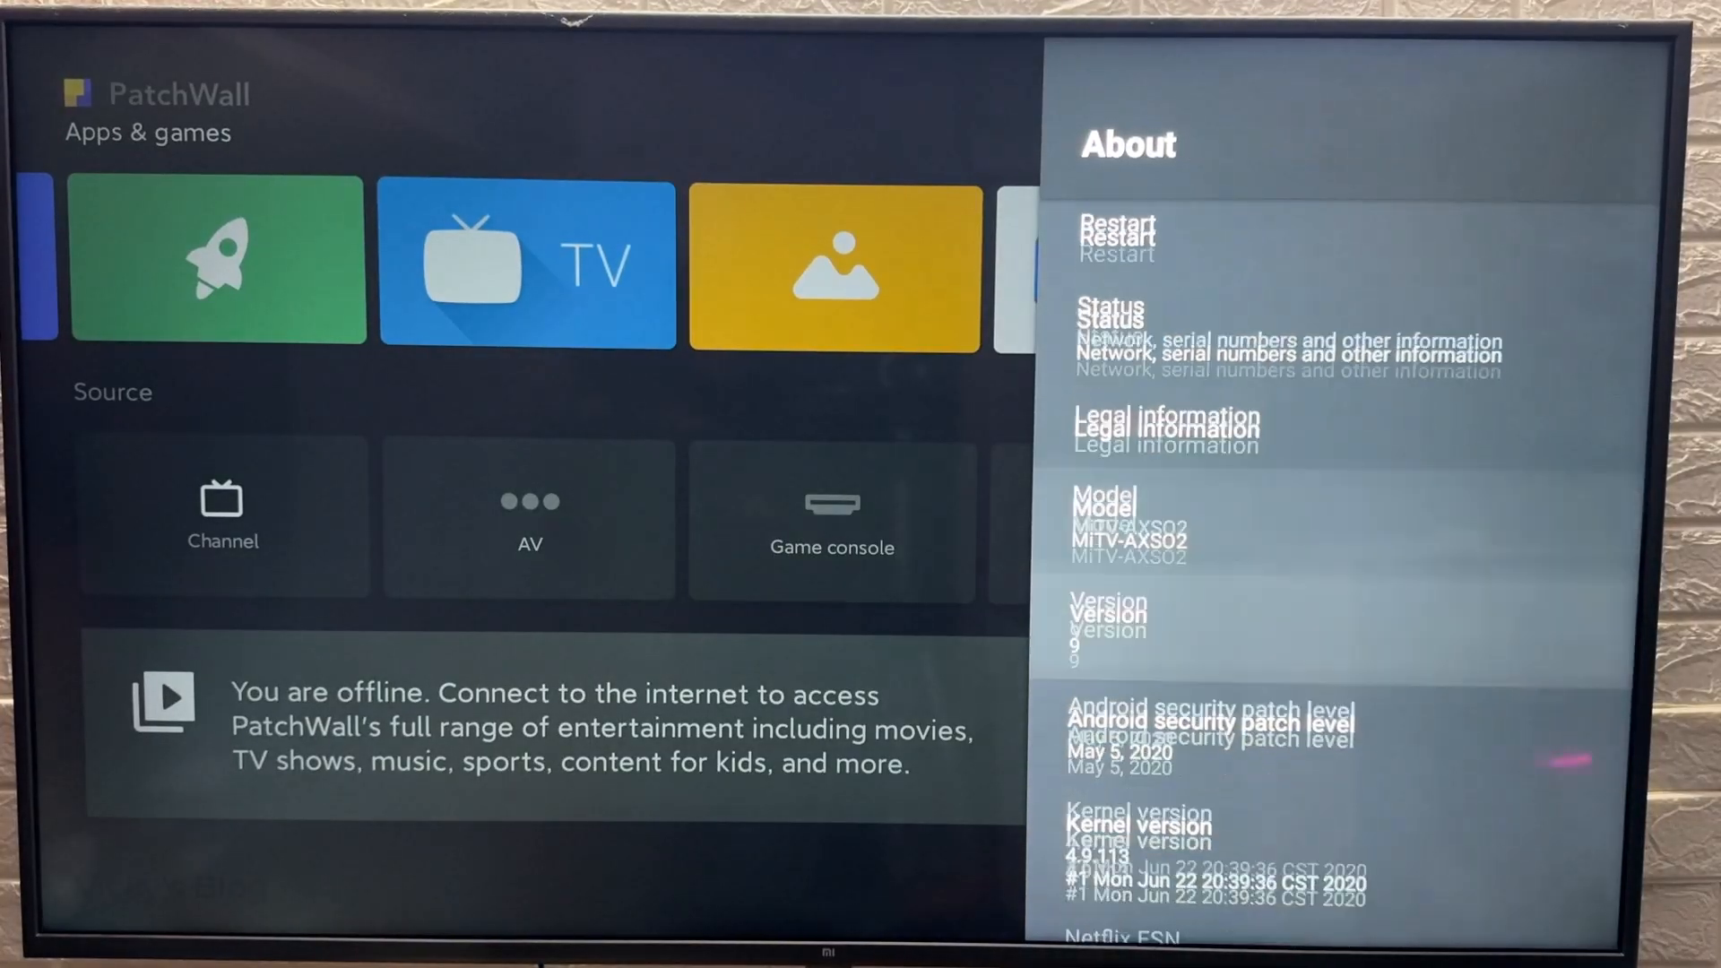
{"action": "scroll", "scroll_direction": "down", "scroll_amount": 3}
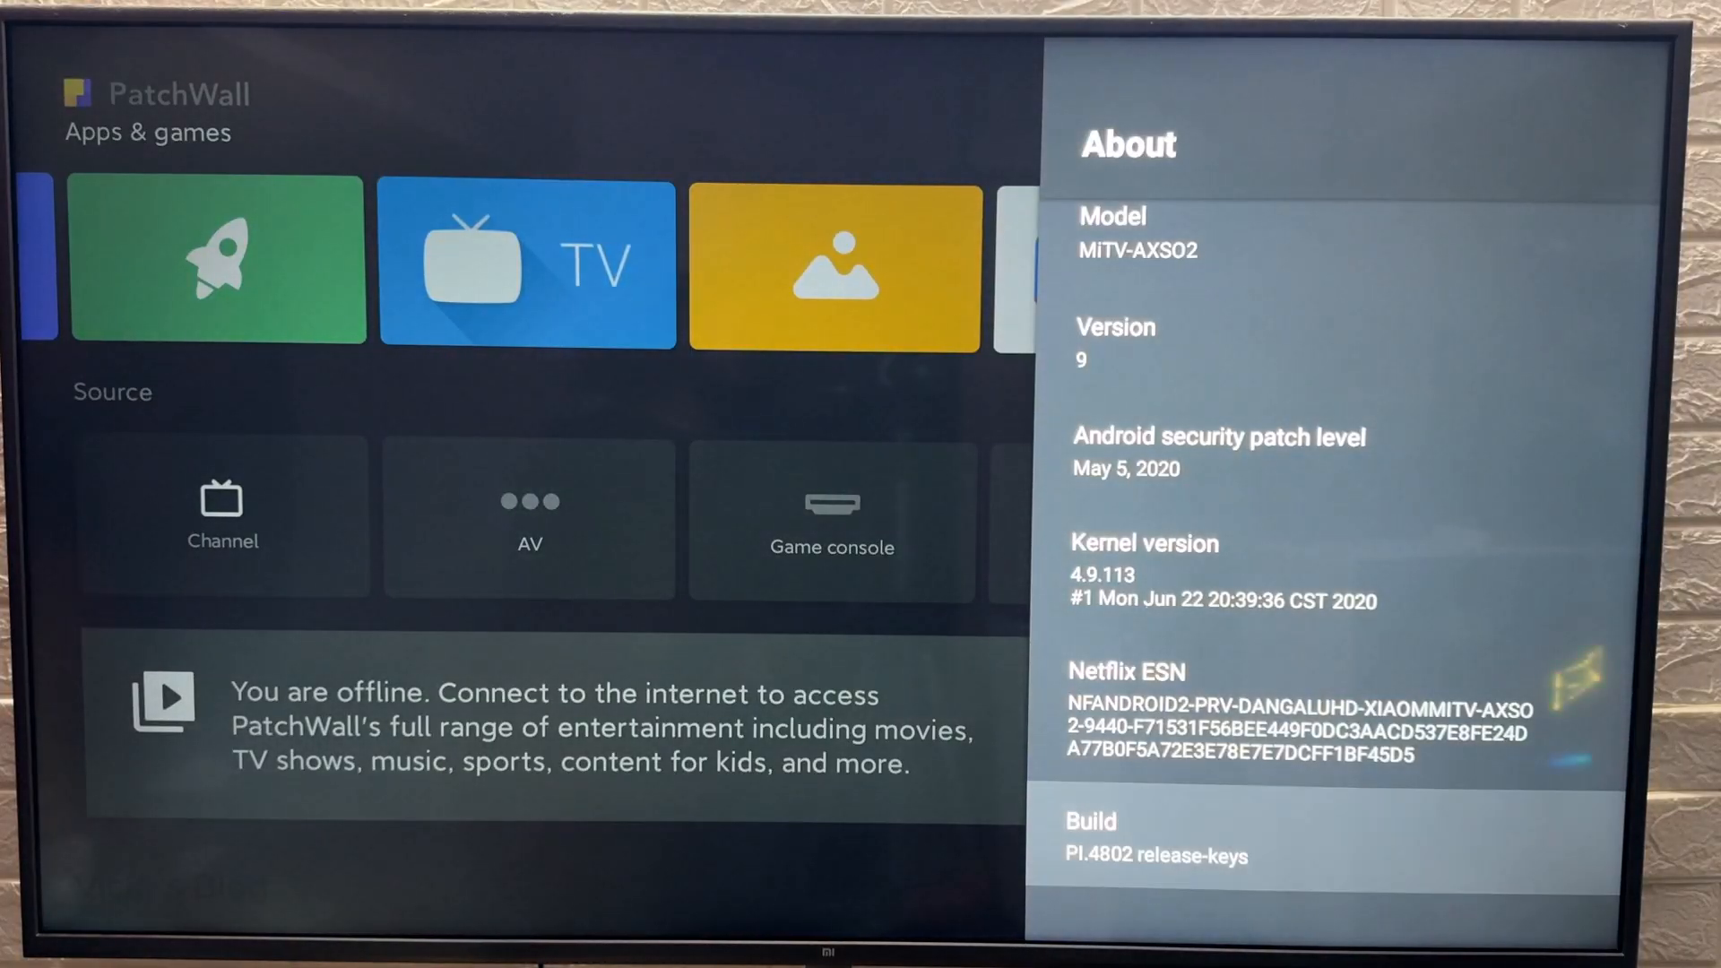
Press OK repeatedly on Build to enable developer mode, then return to Device Preferences.
{"action": "left_click", "coordinate": [1099, 836]}
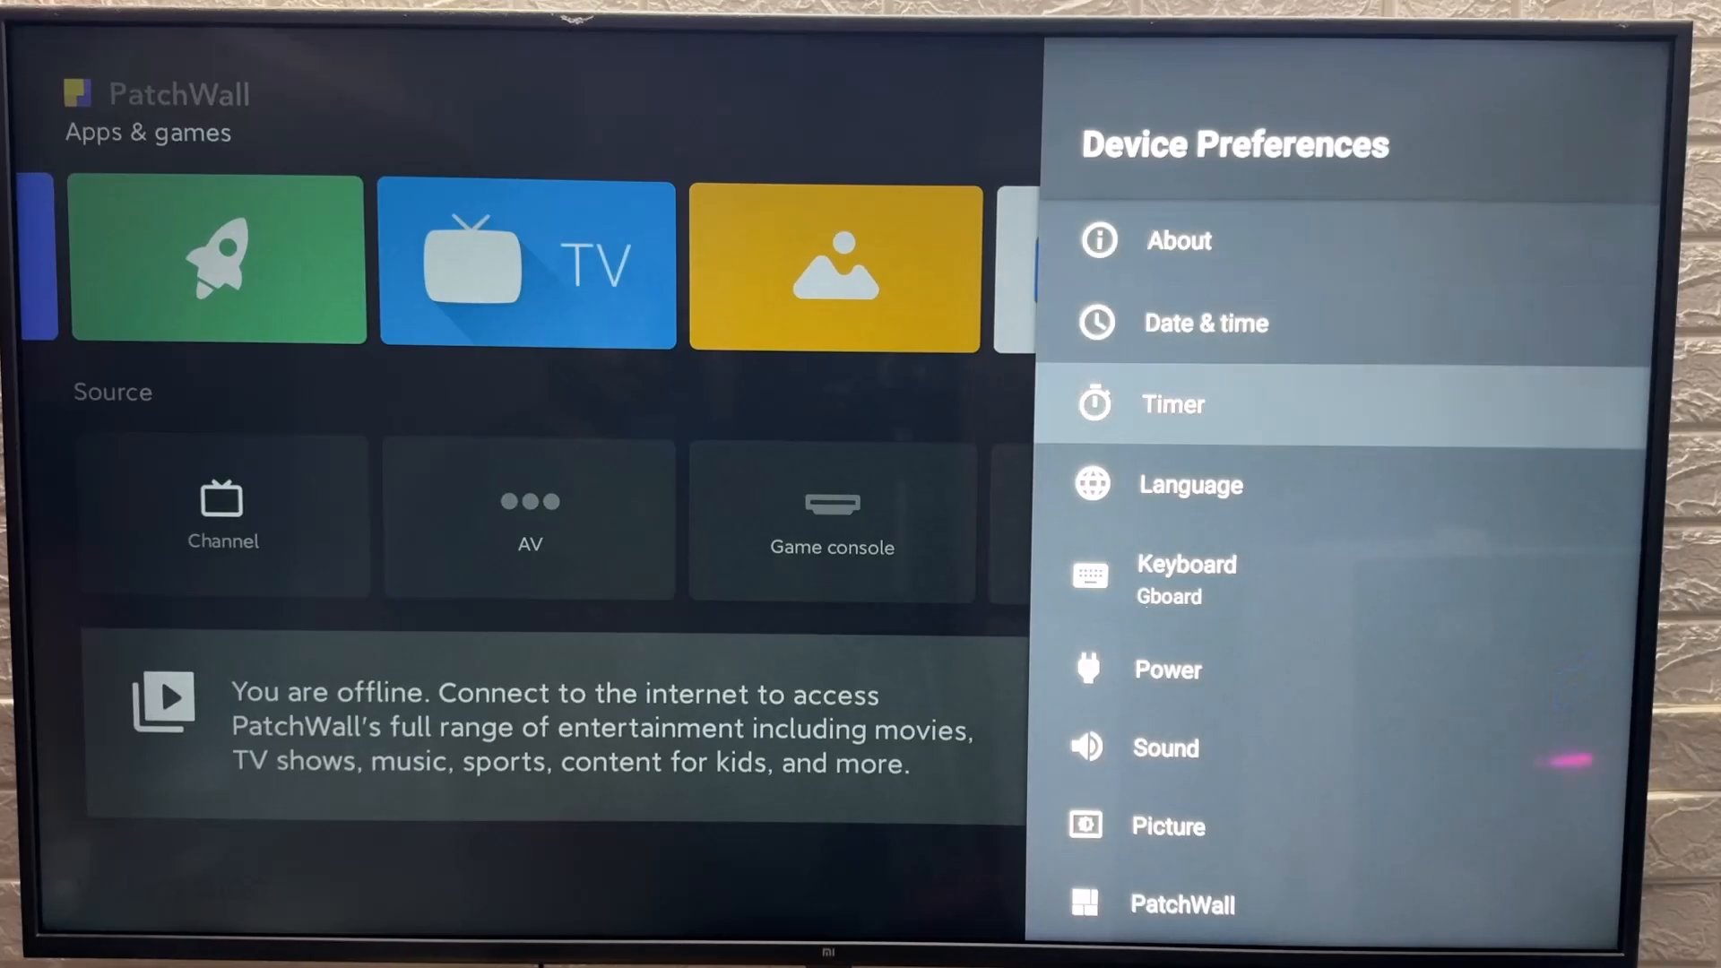
Scroll Device Preferences down and enter the newly unlocked Developer options.
{"action": "left_click", "coordinate": [1178, 240]}
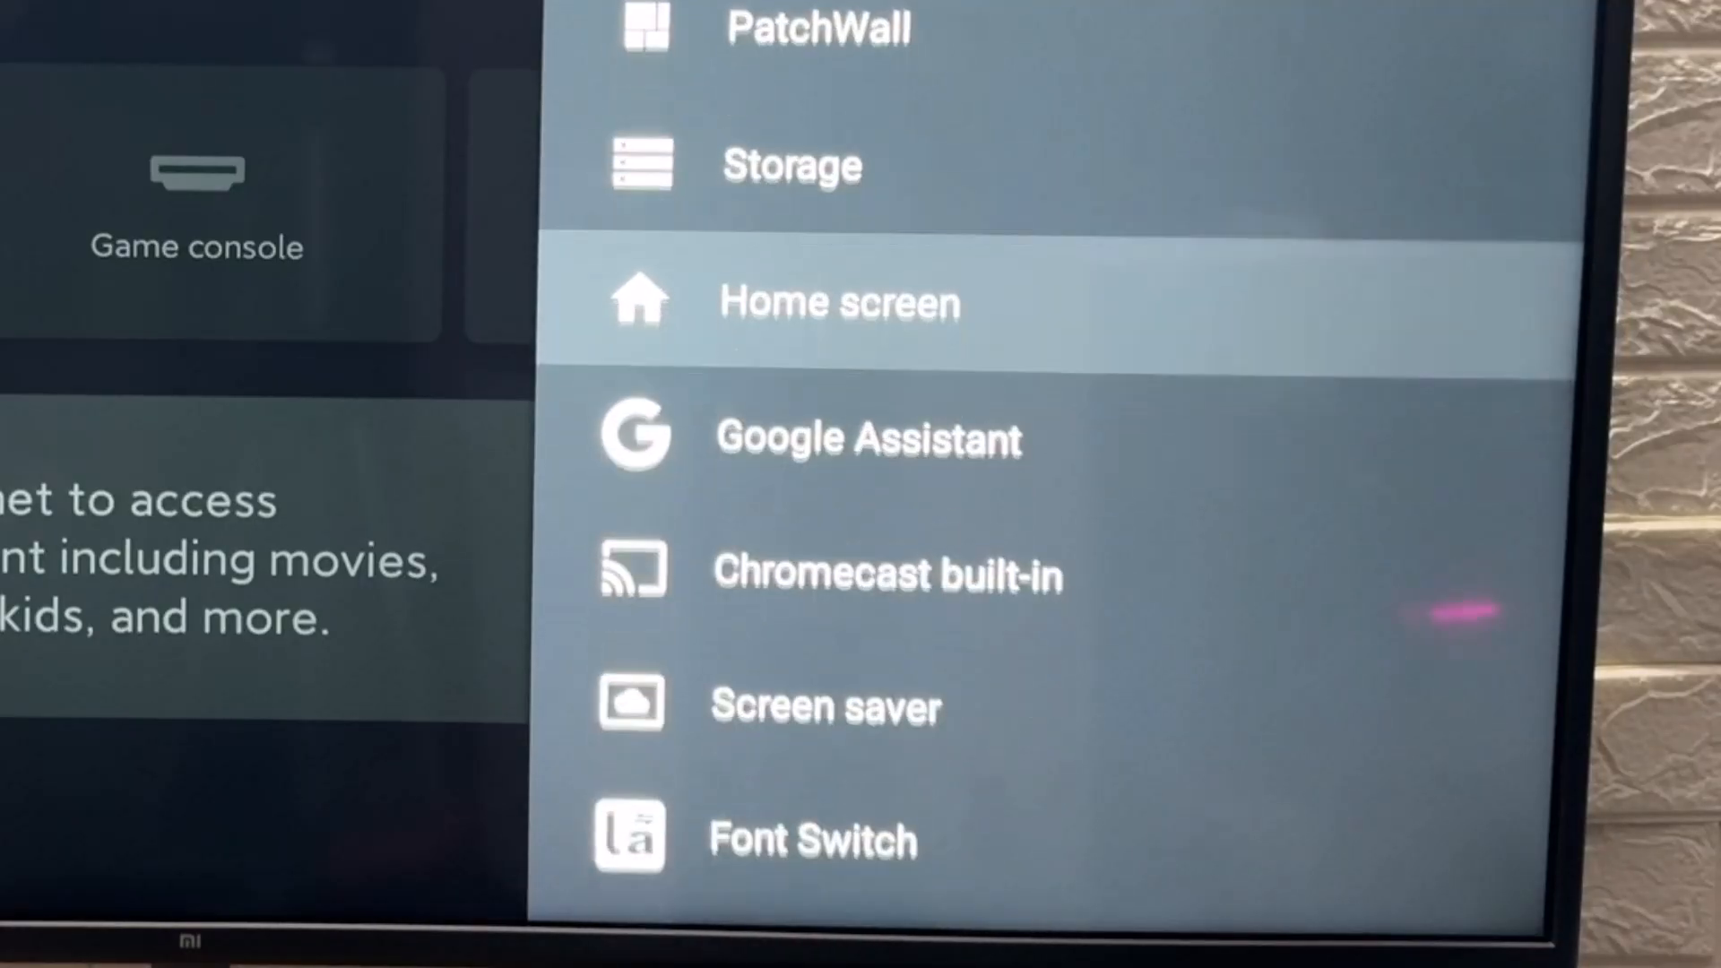
{"action": "scroll", "scroll_direction": "down", "scroll_amount": 3}
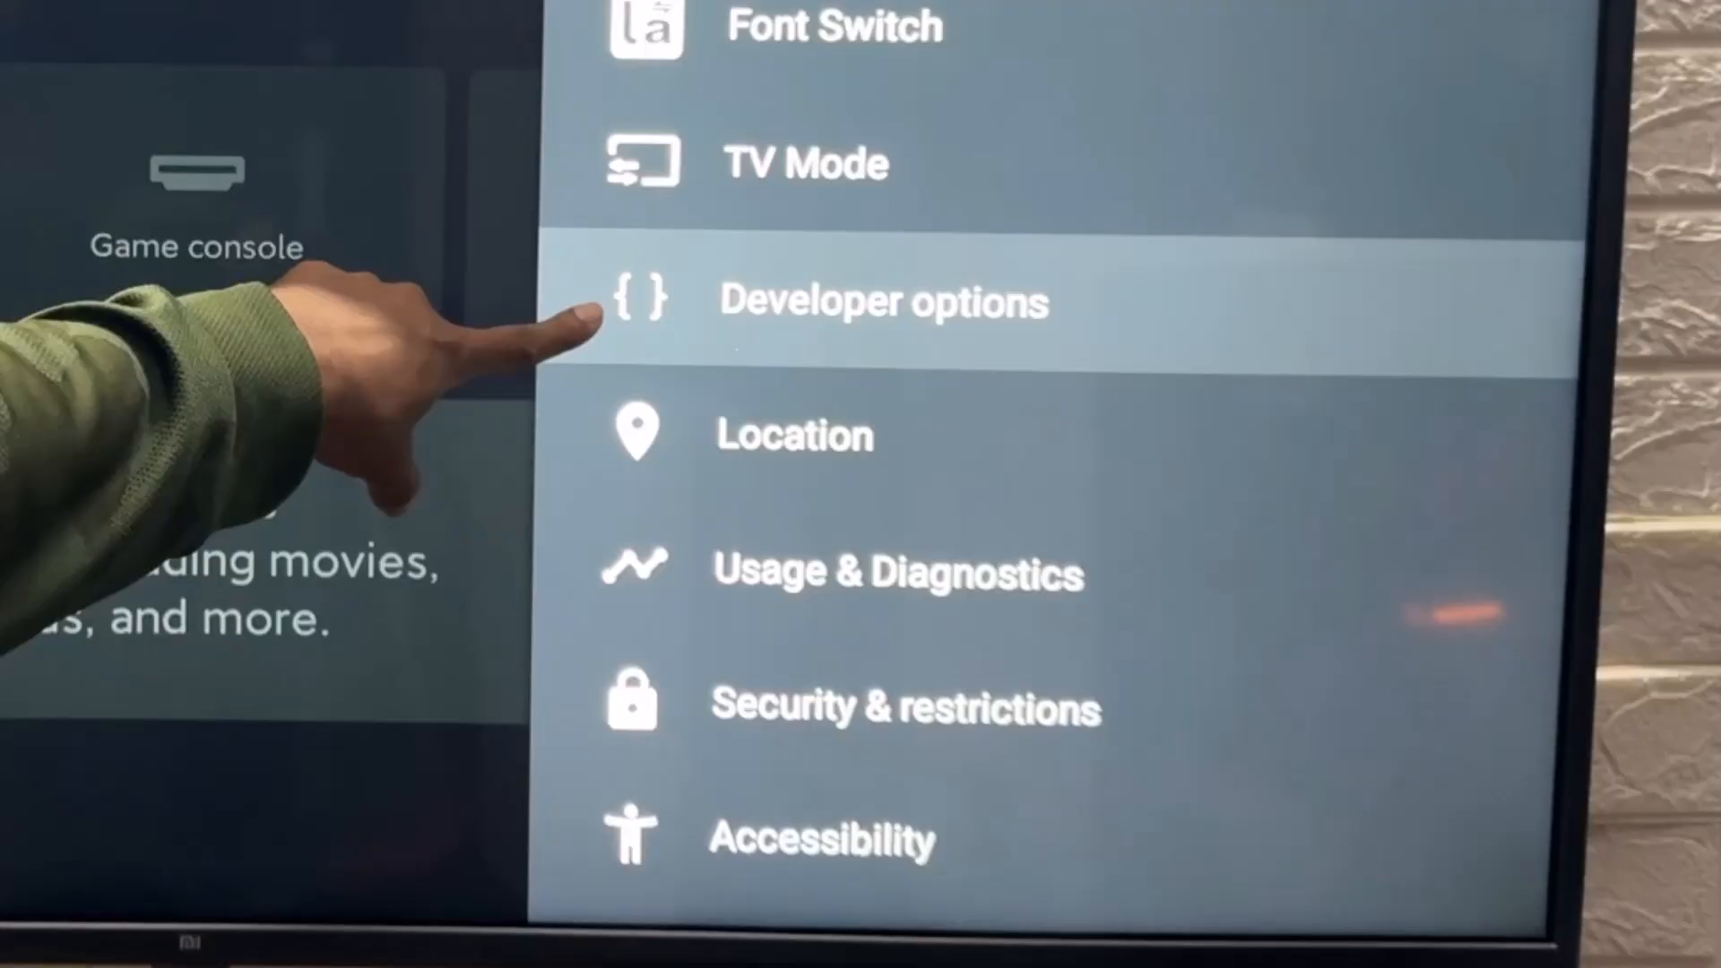
{"action": "left_click", "coordinate": [882, 301]}
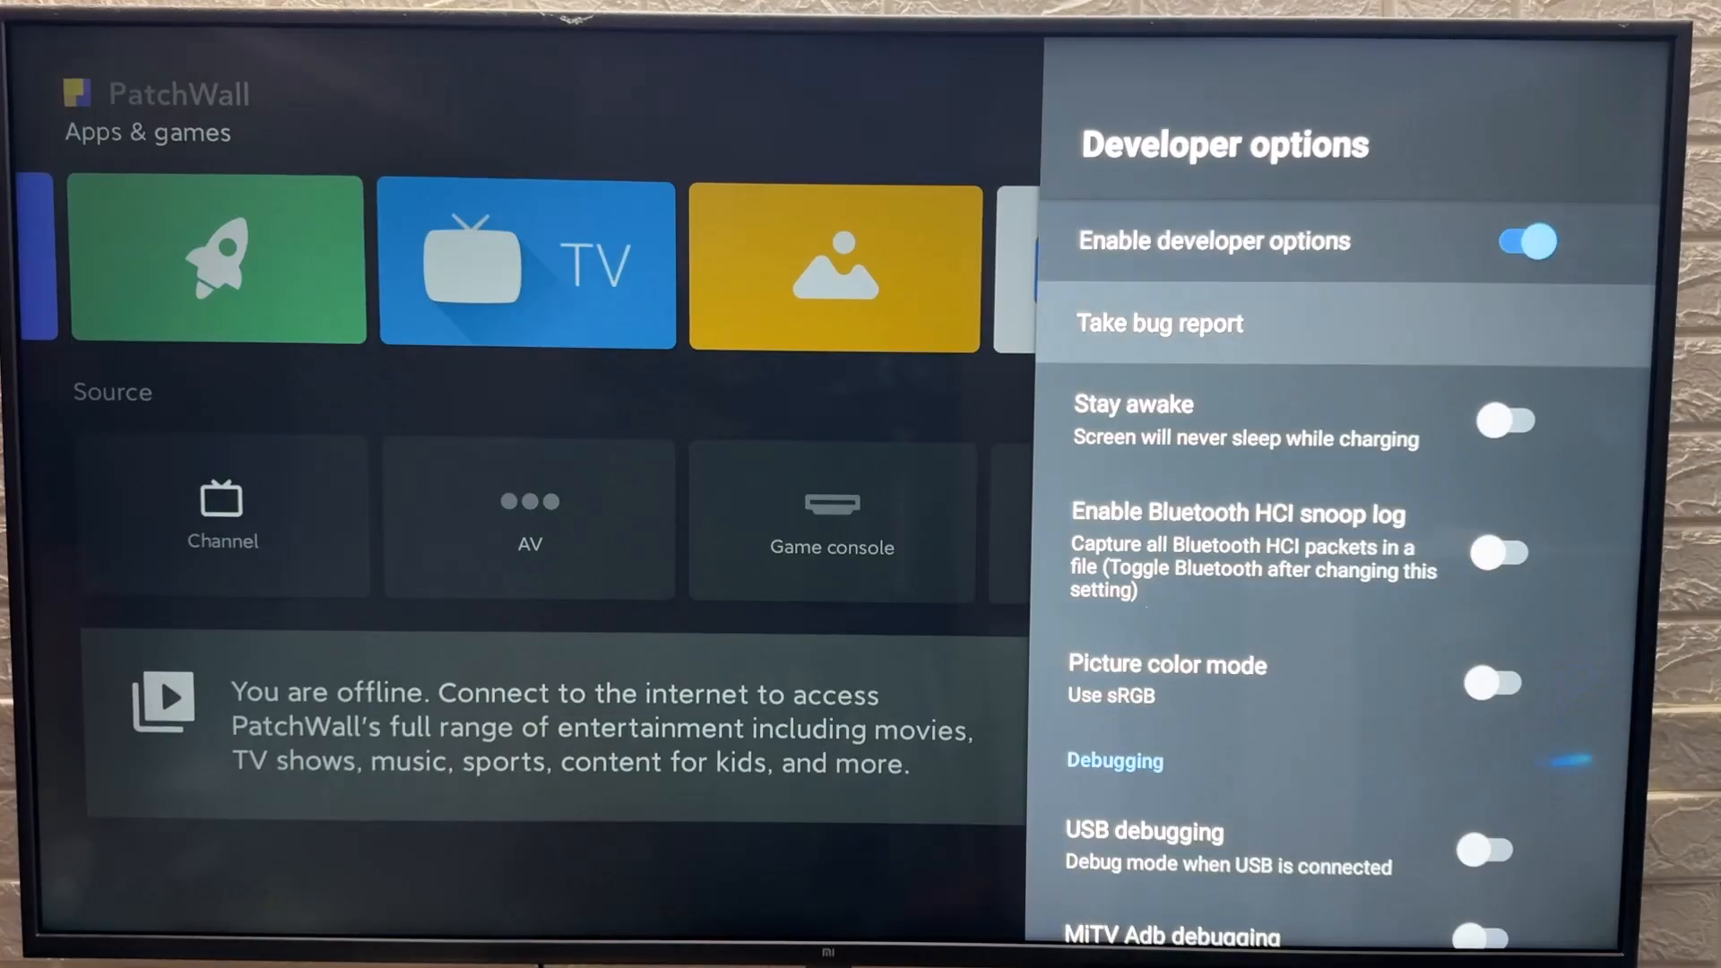
Switch USB debugging on and confirm the Allow USB debugging prompt with OK.
{"action": "scroll", "scroll_direction": "down", "scroll_amount": 3}
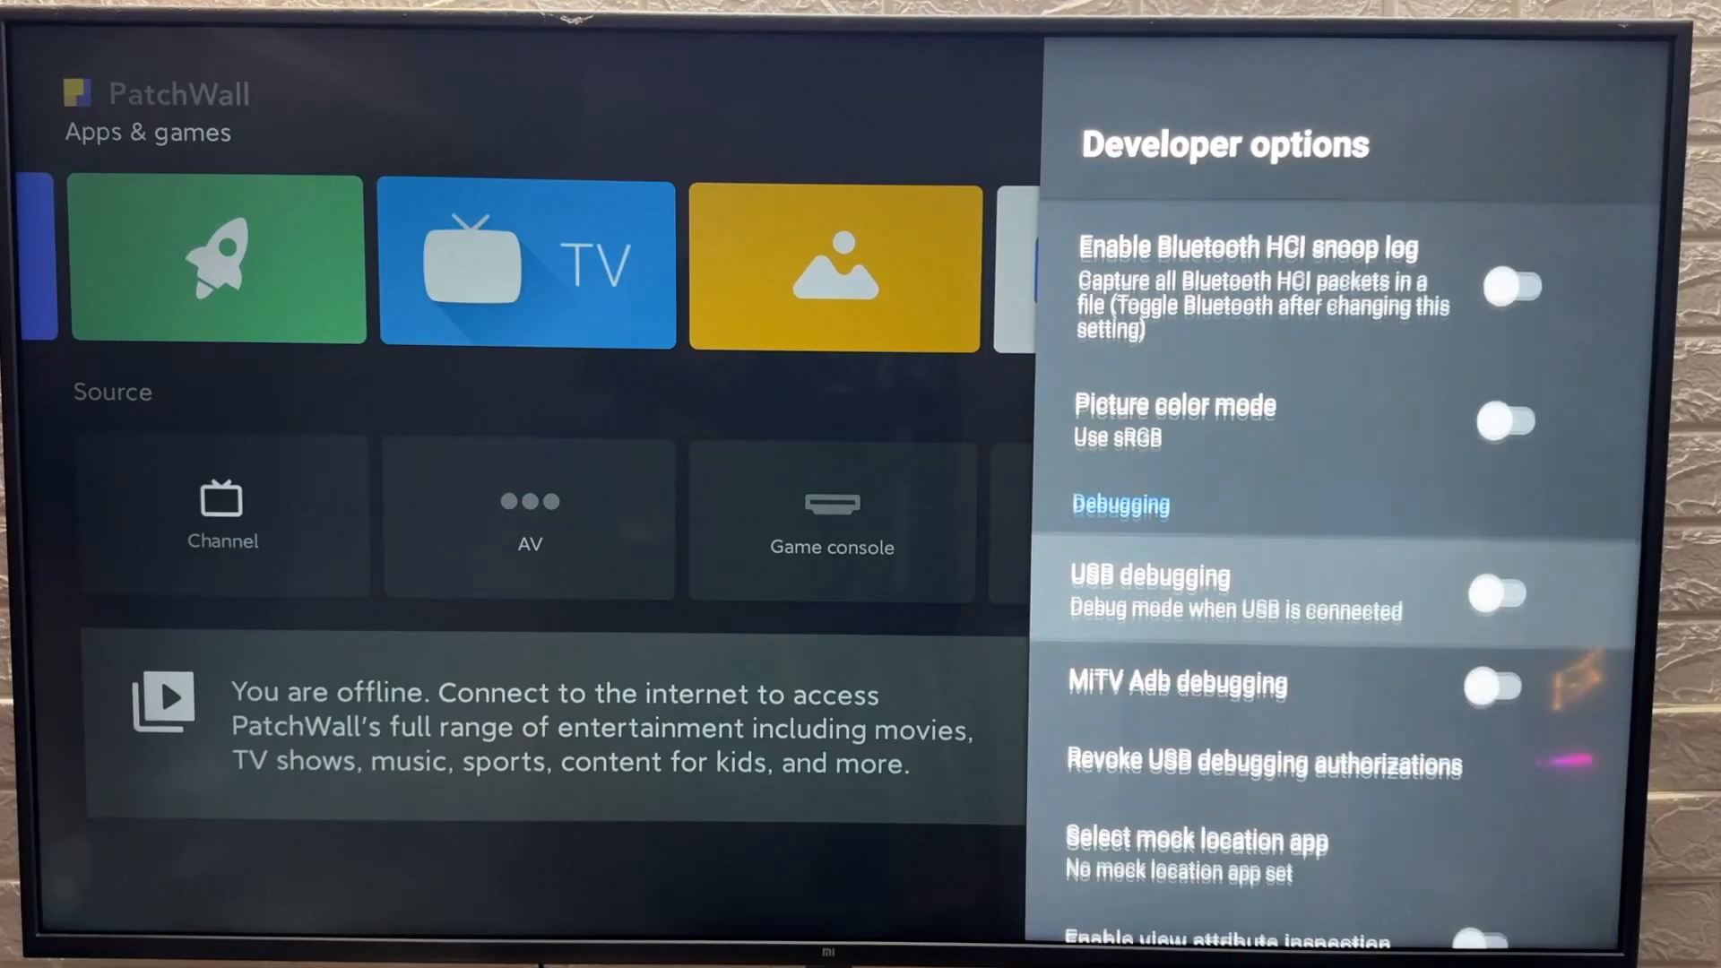
{"action": "scroll", "scroll_direction": "down", "scroll_amount": 3}
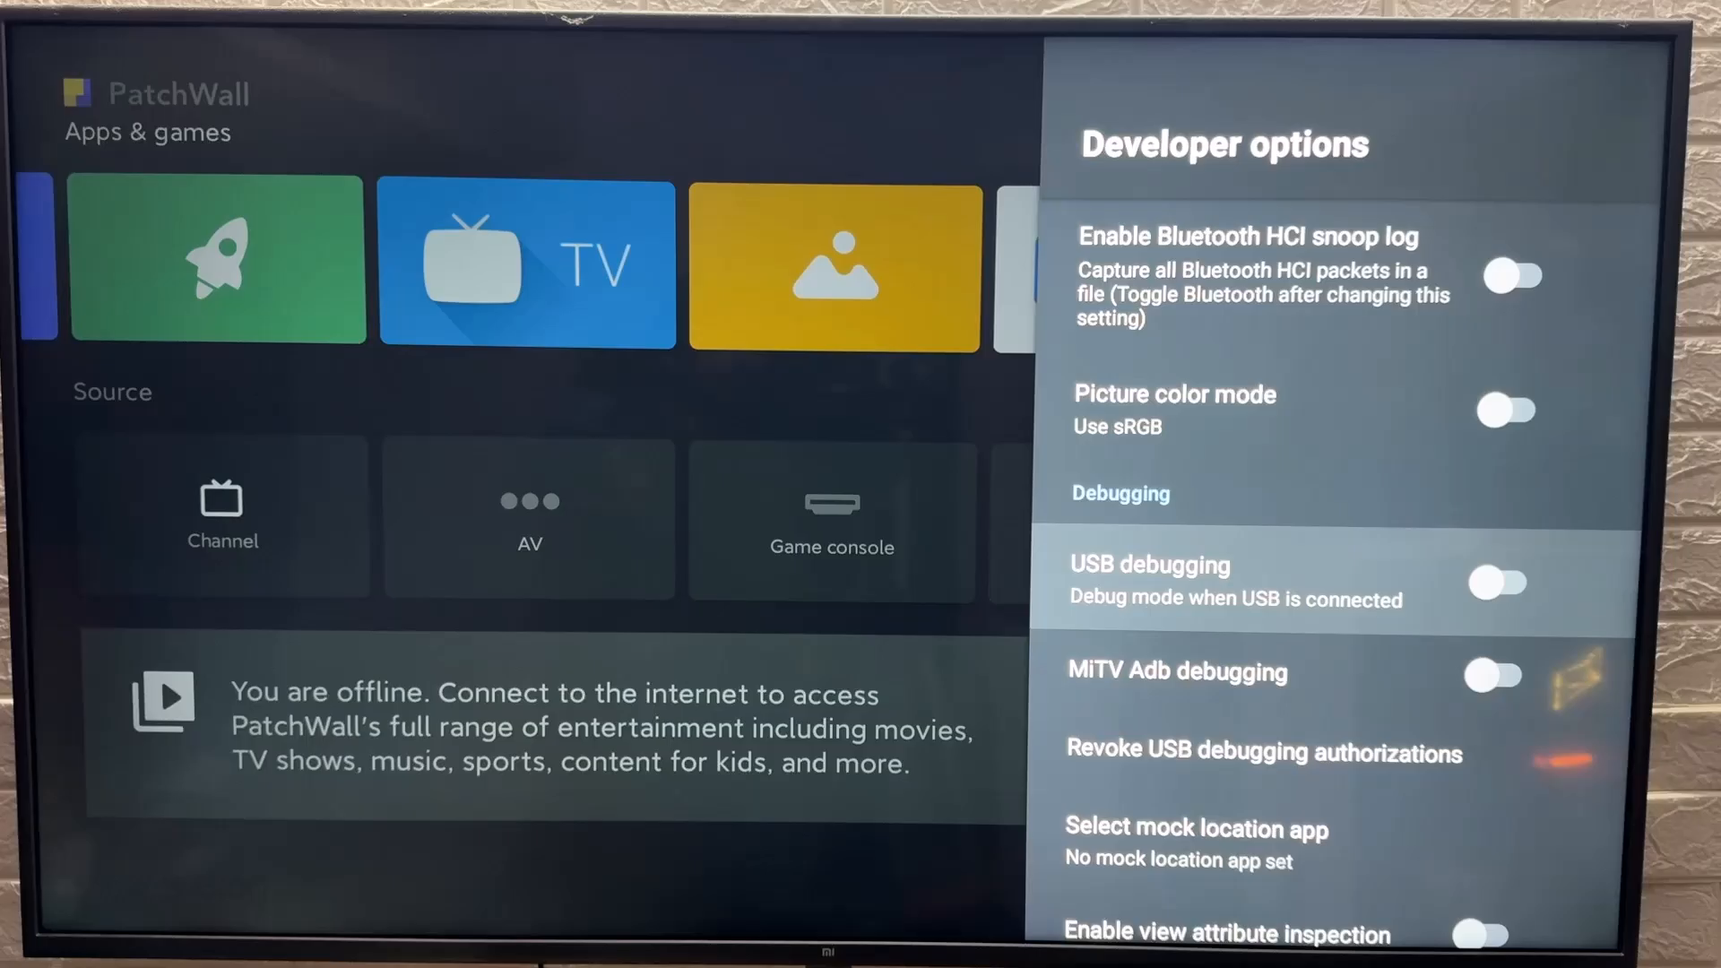
{"action": "left_click", "coordinate": [1493, 582]}
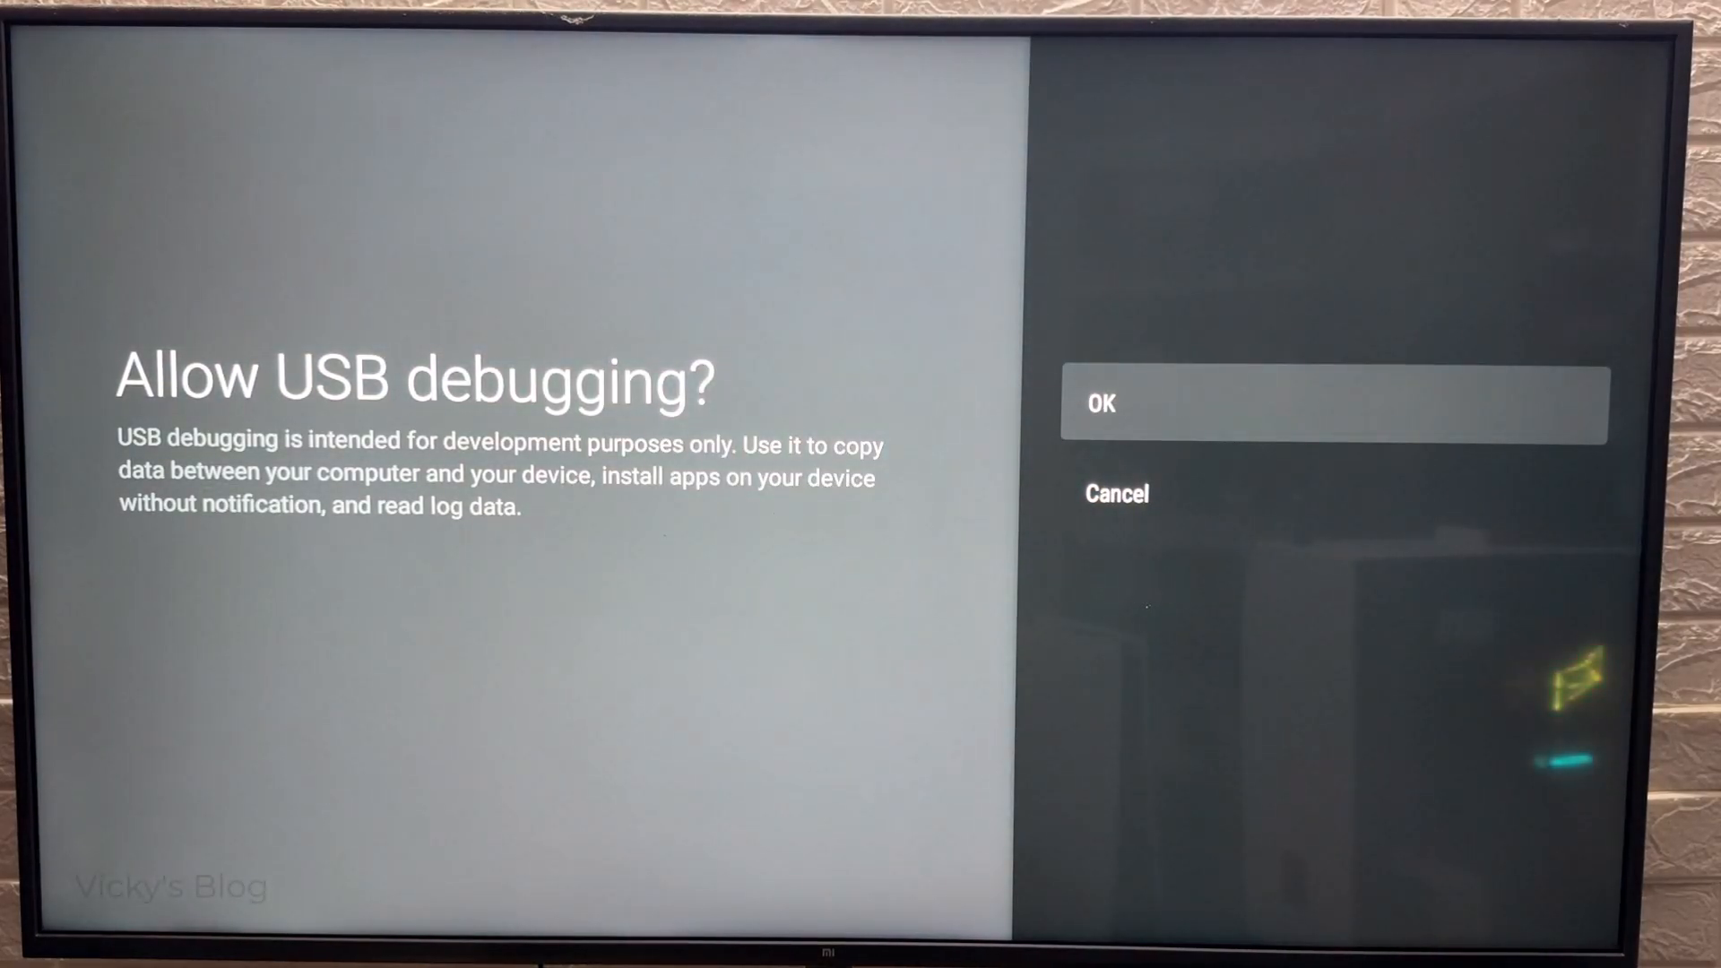
{"action": "left_click", "coordinate": [1335, 405]}
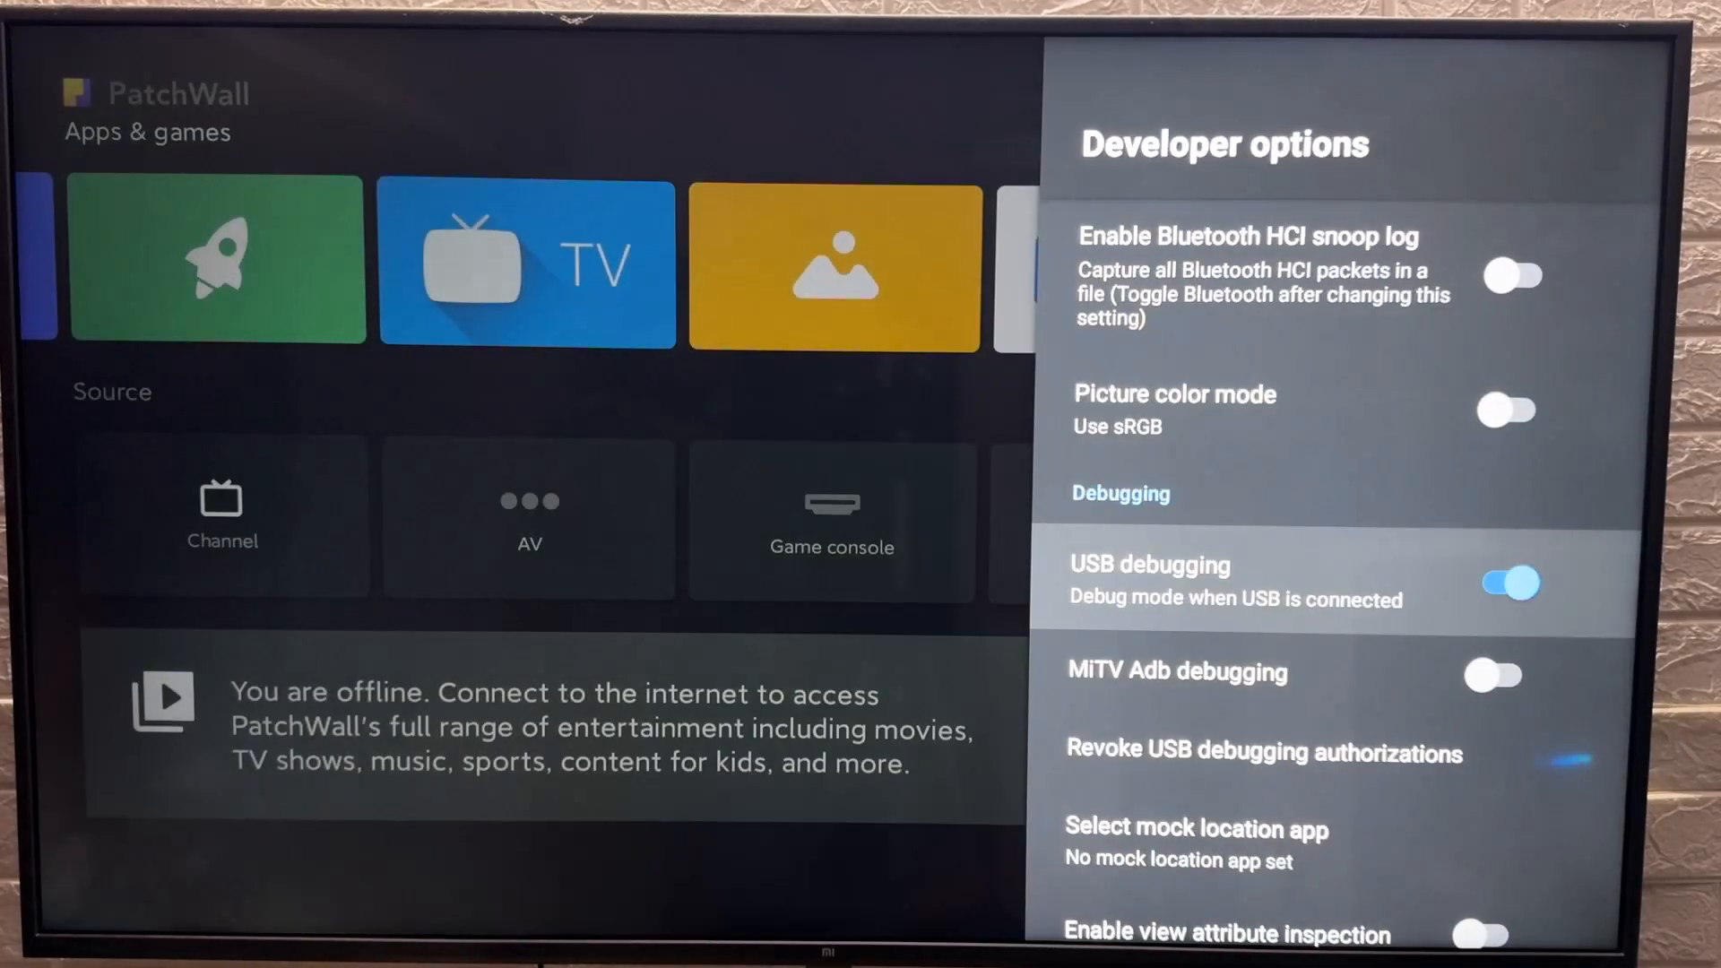
{"action": "scroll", "scroll_direction": "down", "scroll_amount": 3}
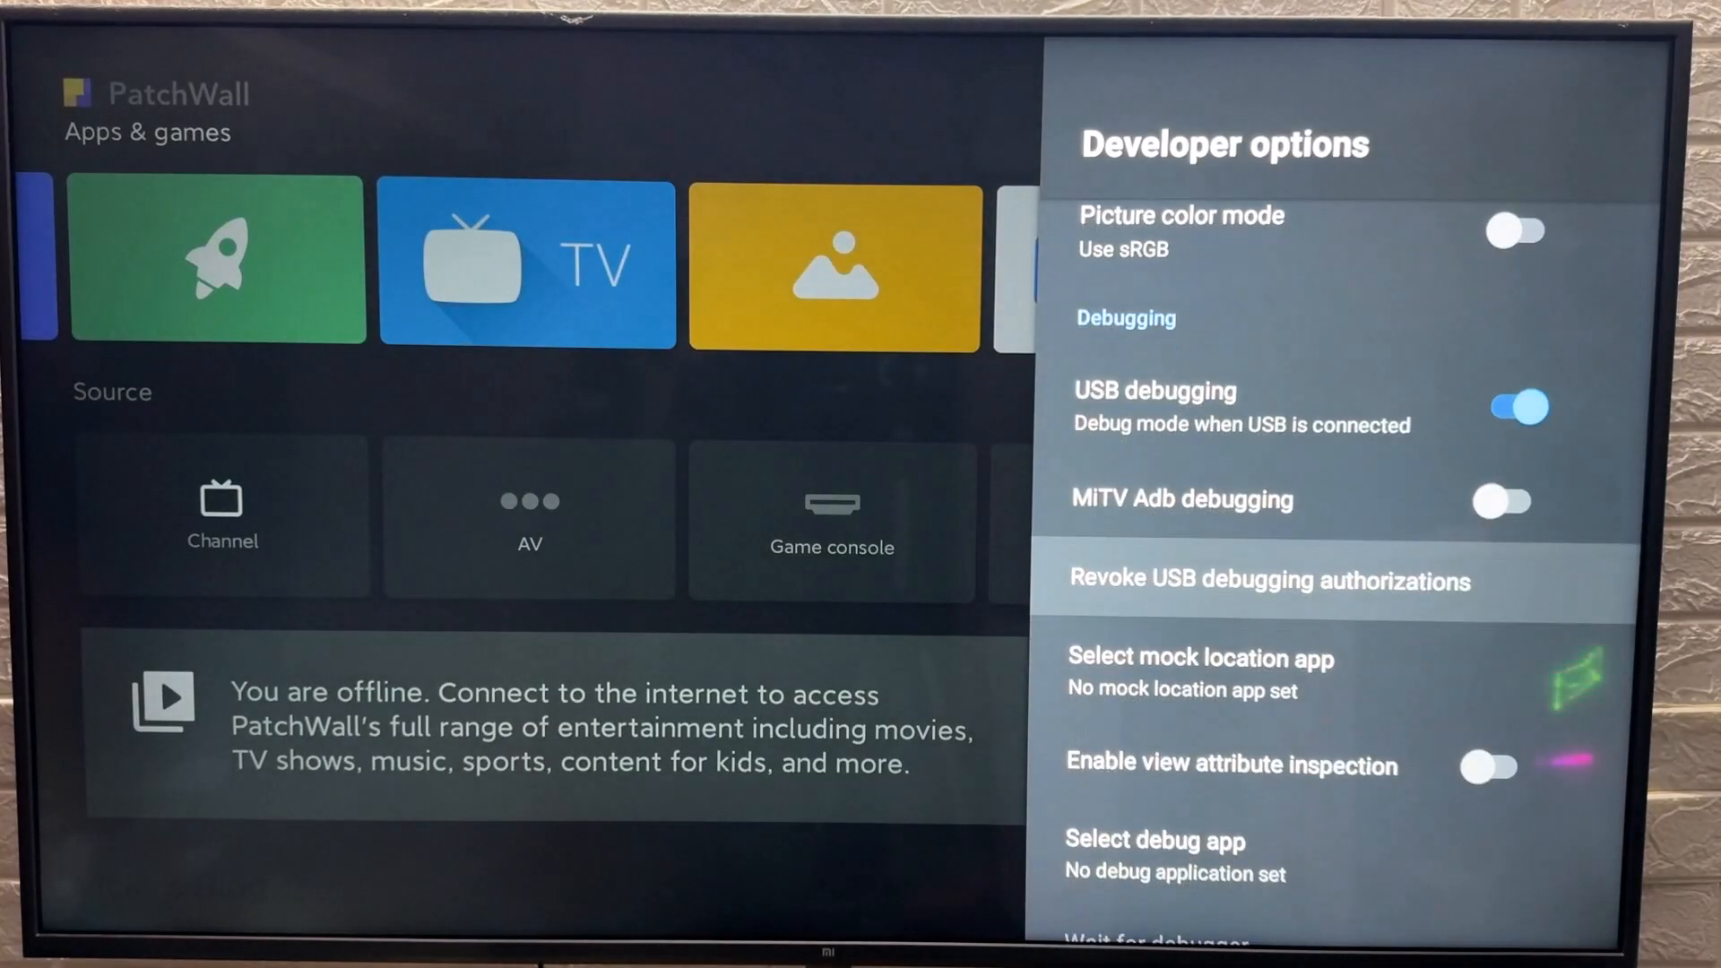
{"action": "scroll", "scroll_direction": "down", "scroll_amount": 3}
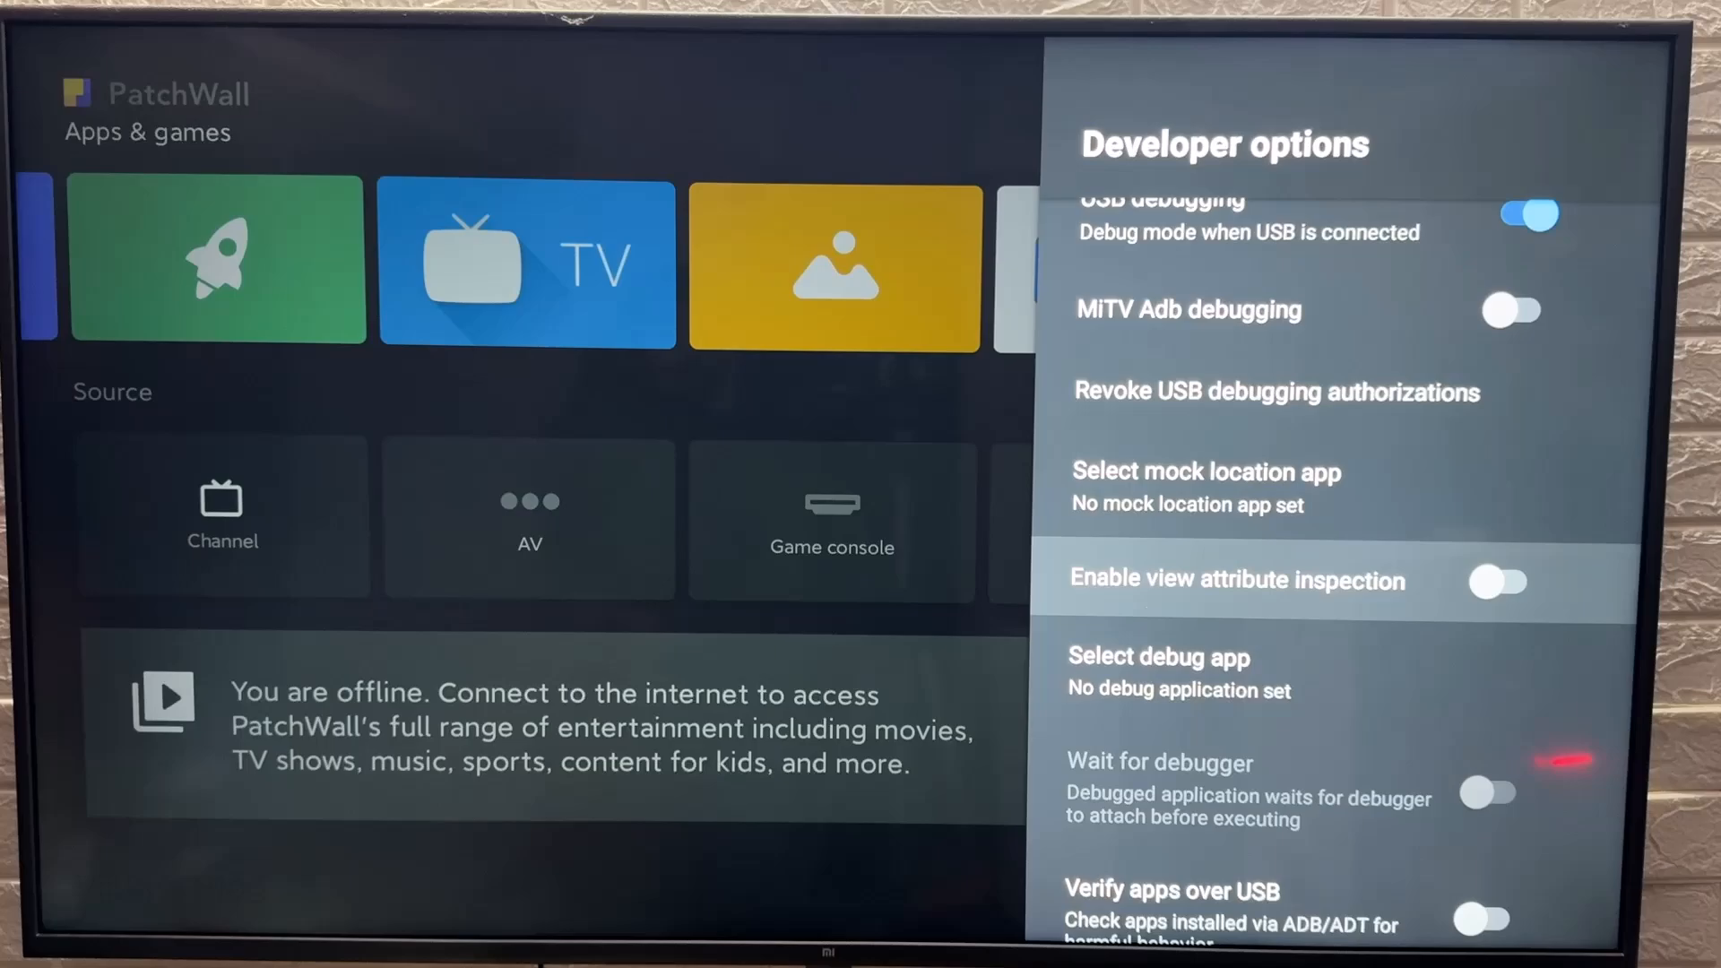